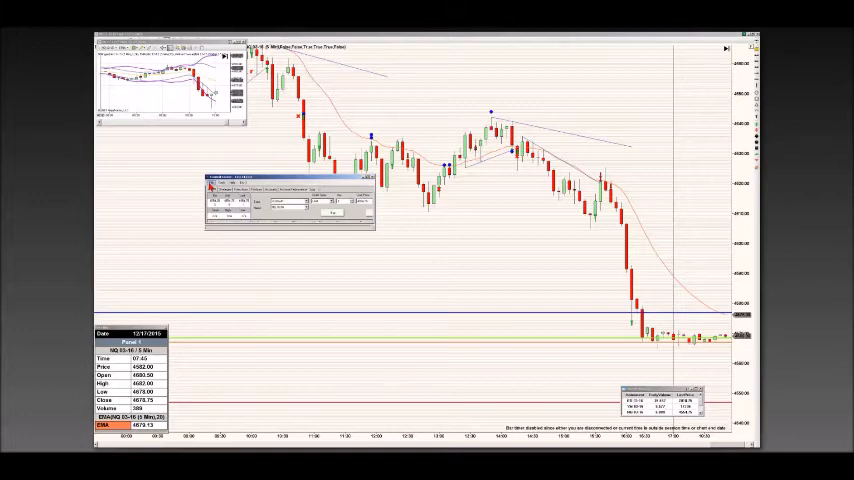
Show the Utilities submenu under the Control Center's File menu
{"action": "left_click", "coordinate": [213, 188]}
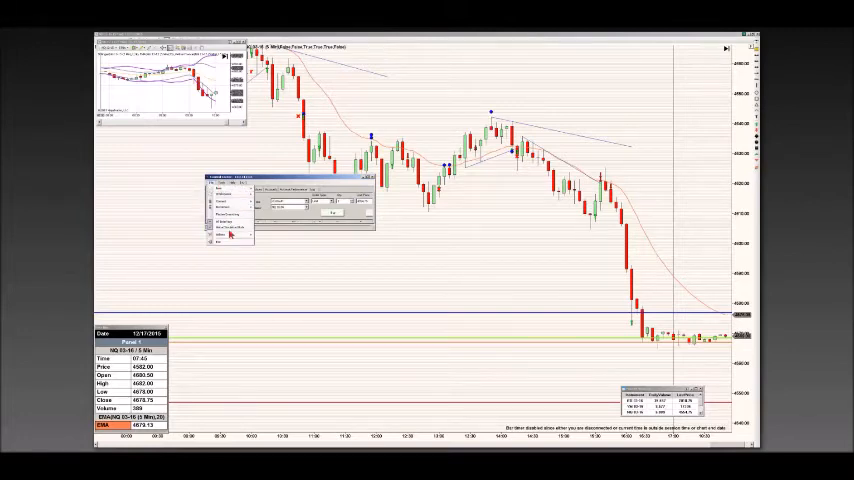
{"action": "left_click", "coordinate": [220, 235]}
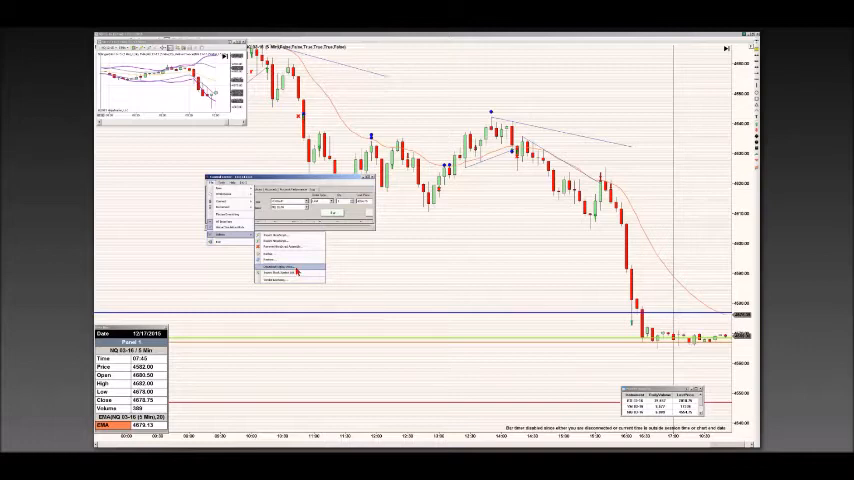
Download Market Replay data for the NQ 03-16 instrument
{"action": "left_click", "coordinate": [290, 268]}
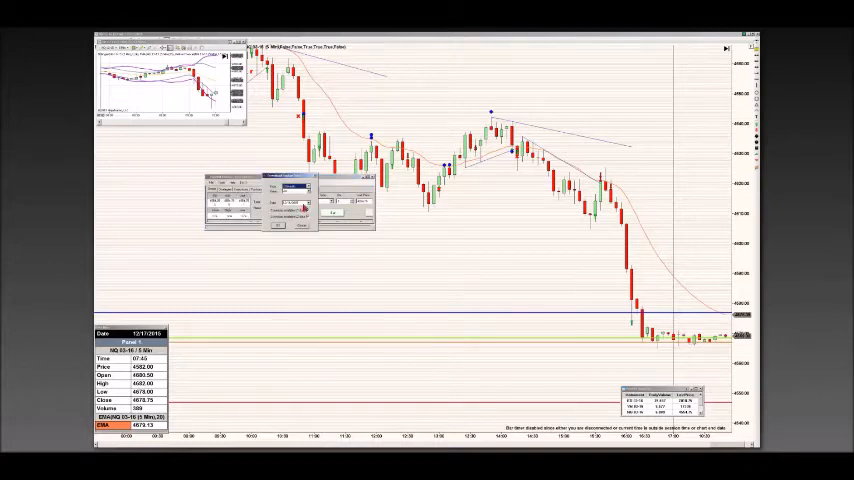
{"action": "left_click", "coordinate": [305, 203]}
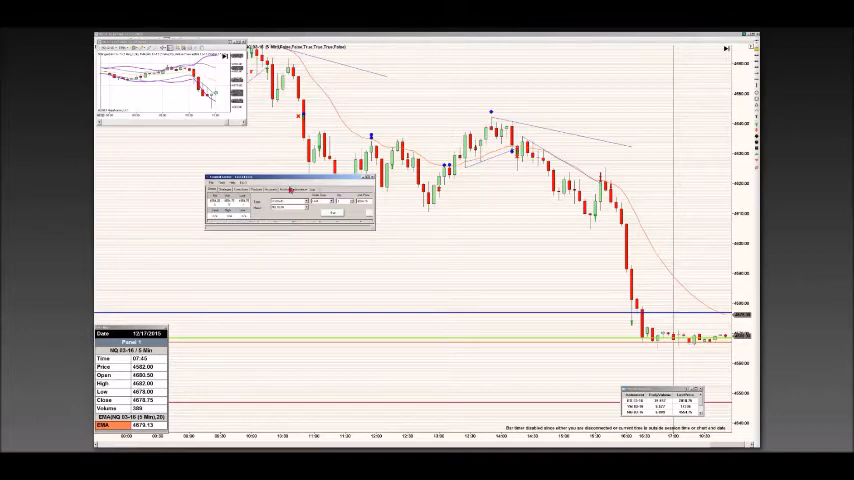
Connect to Market Replay to load the NQ 03-16 1-minute replay chart
{"action": "left_click", "coordinate": [216, 183]}
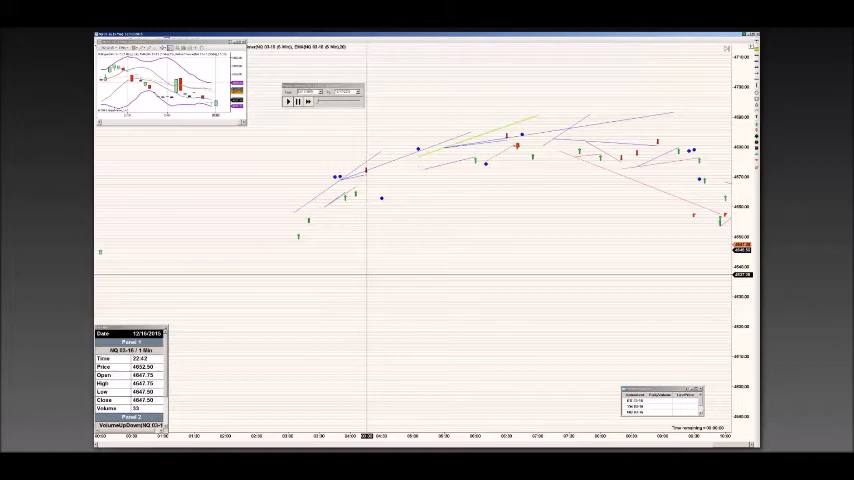
Start NQ 03-16 replay playback and raise the replay speed
{"action": "scroll", "scroll_direction": "left", "scroll_amount": 3}
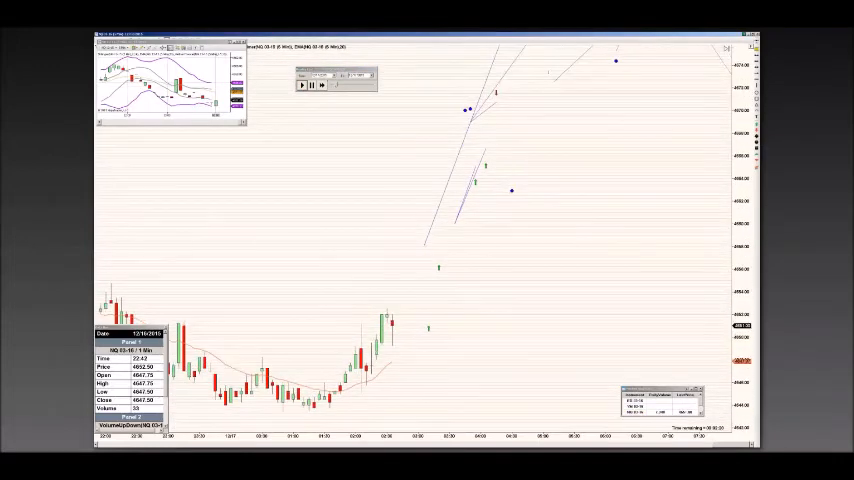
{"action": "left_click", "coordinate": [304, 85]}
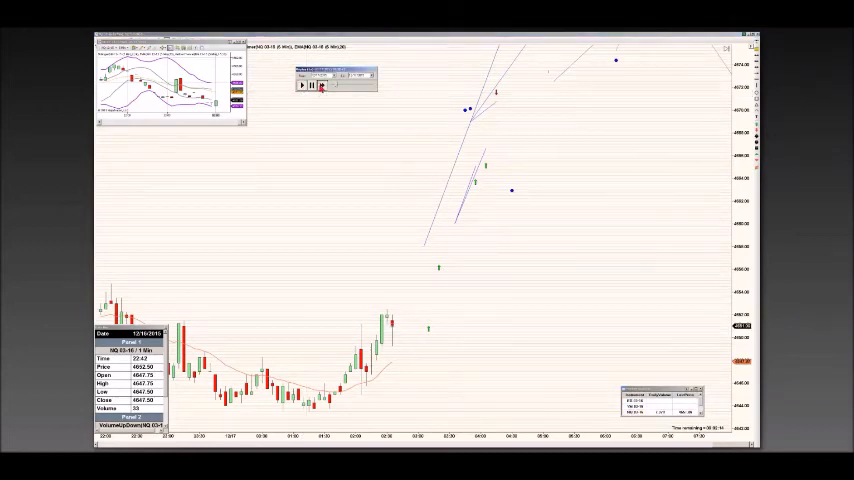
{"action": "left_click", "coordinate": [303, 85]}
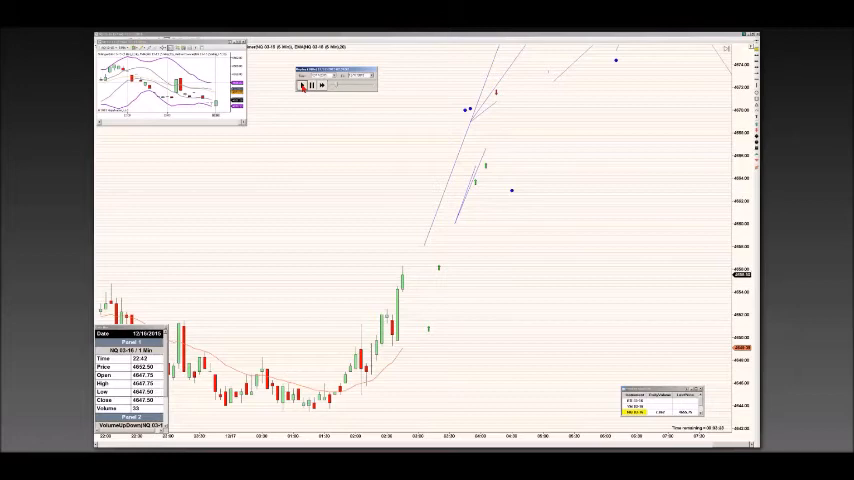
{"action": "left_click", "coordinate": [302, 85]}
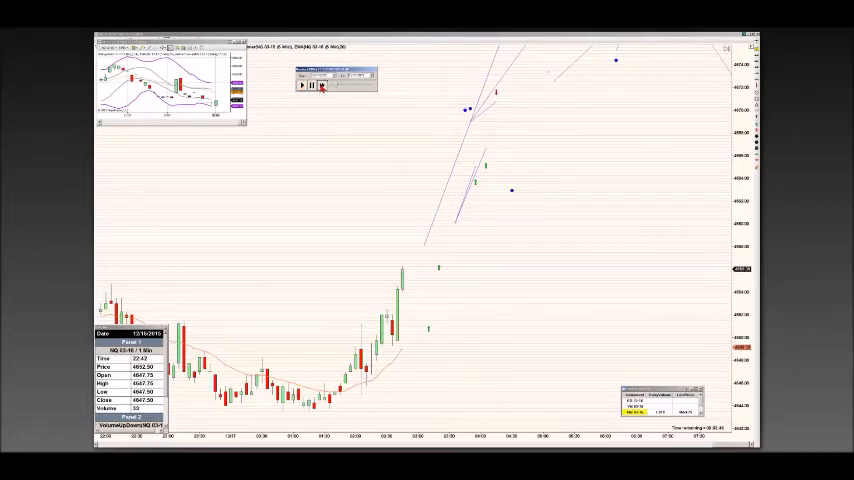
{"action": "left_click", "coordinate": [303, 86]}
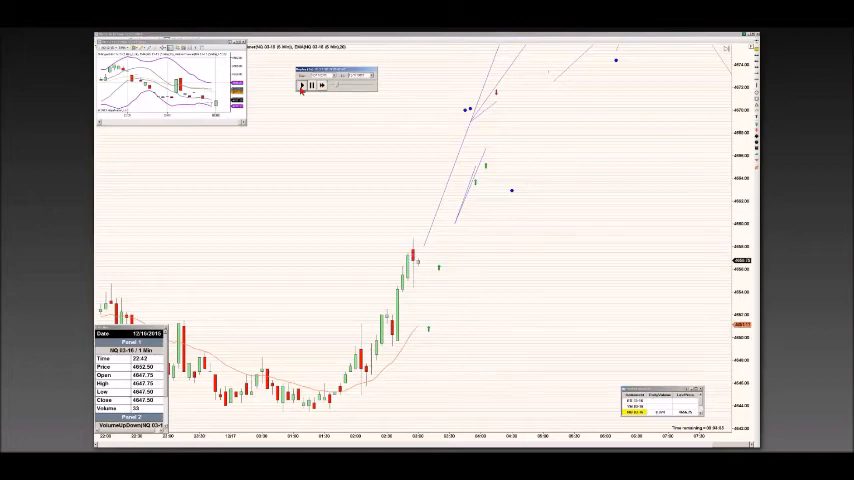